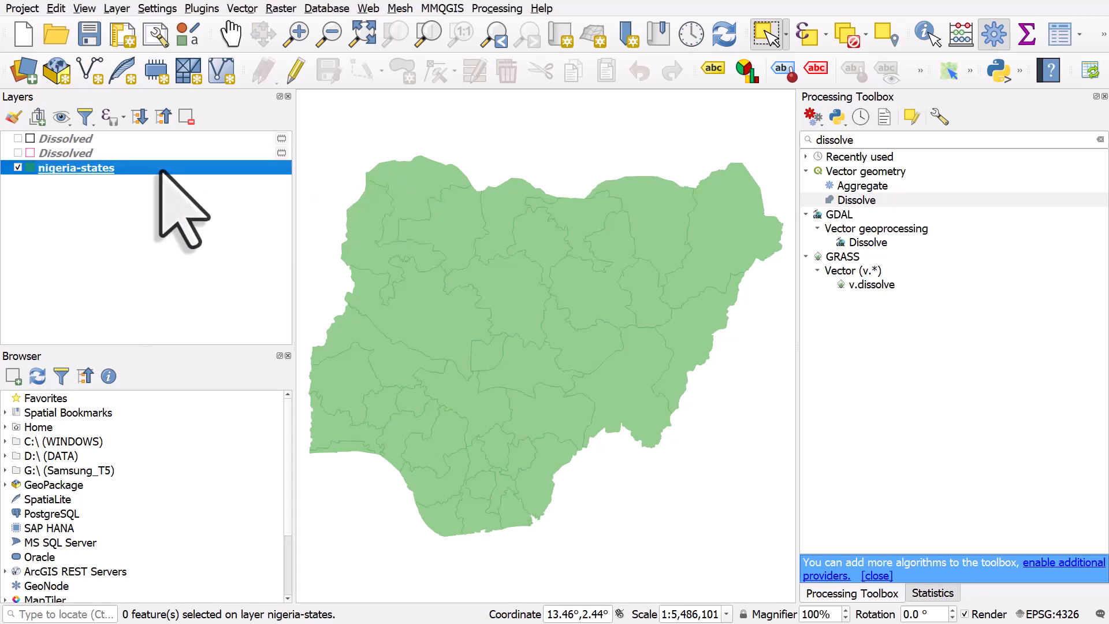
mouse_move(32, 185)
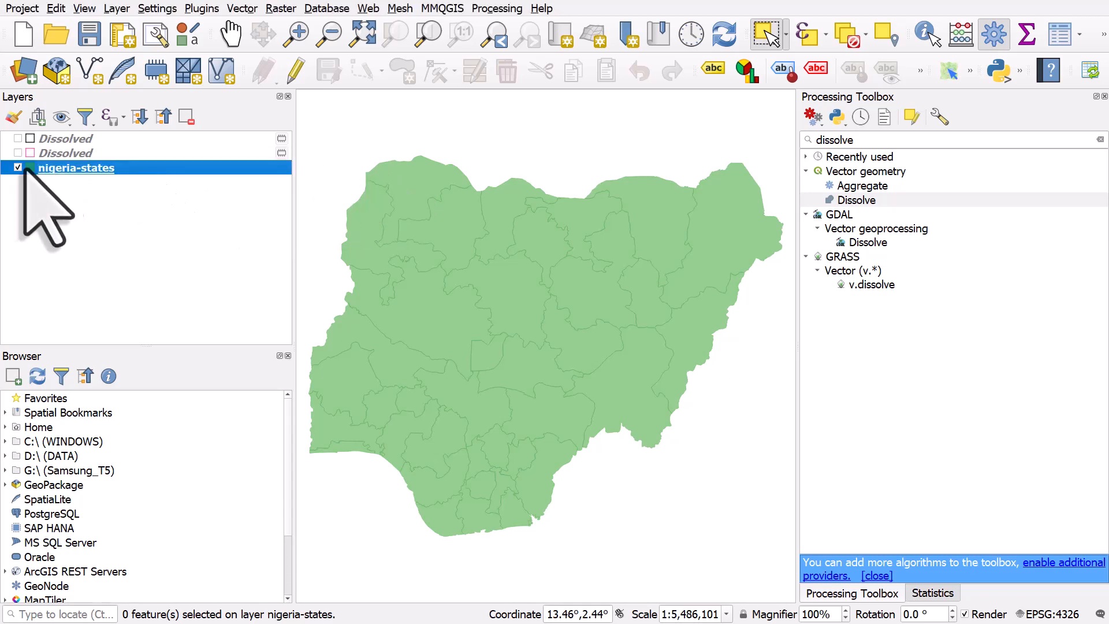
Step: Briefly show then hide the country outline, and display the second Dissolved layer's merged-states outline
click(17, 168)
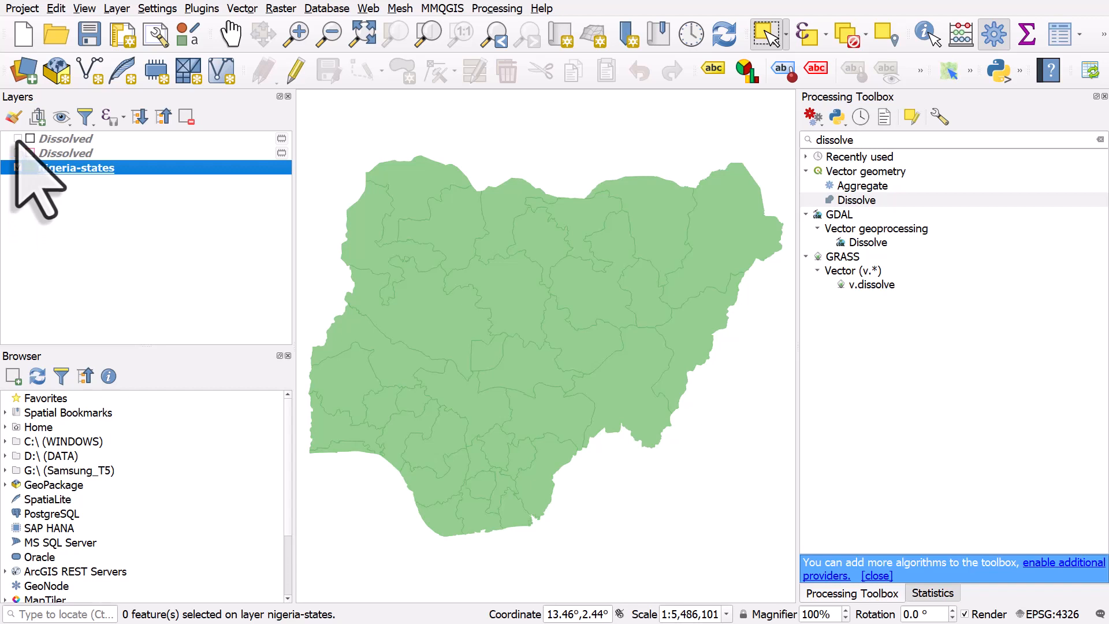
click(21, 139)
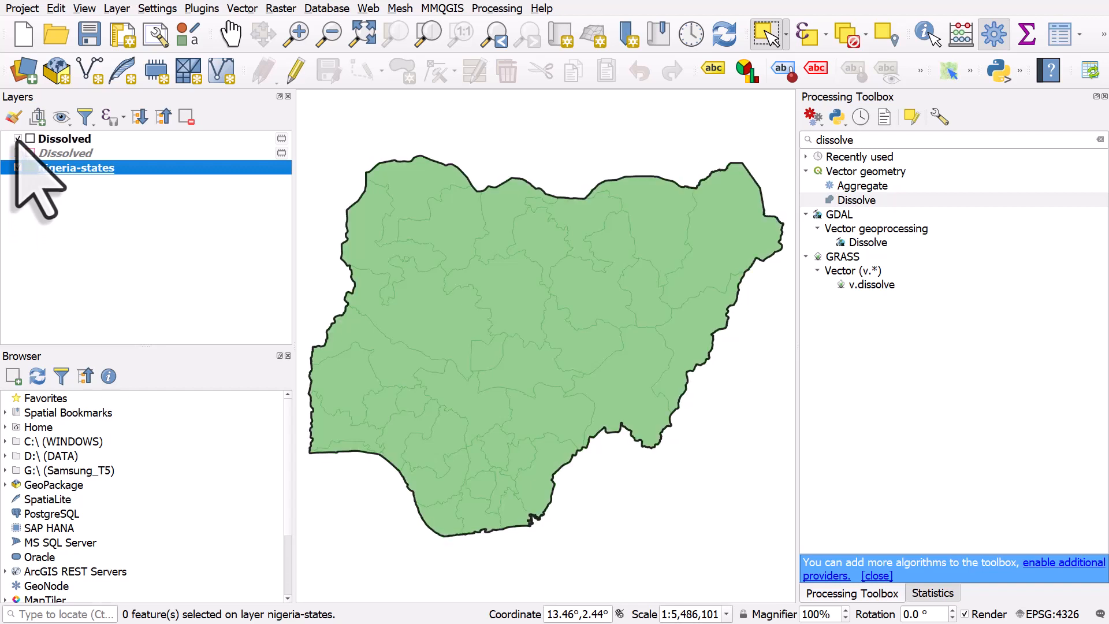
click(29, 139)
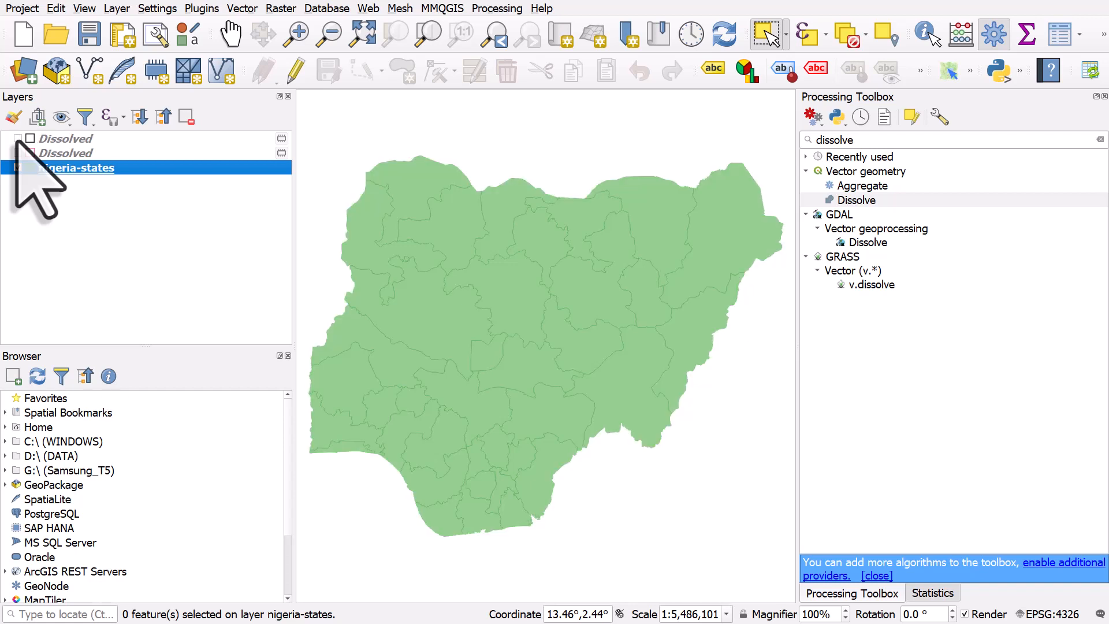
click(18, 152)
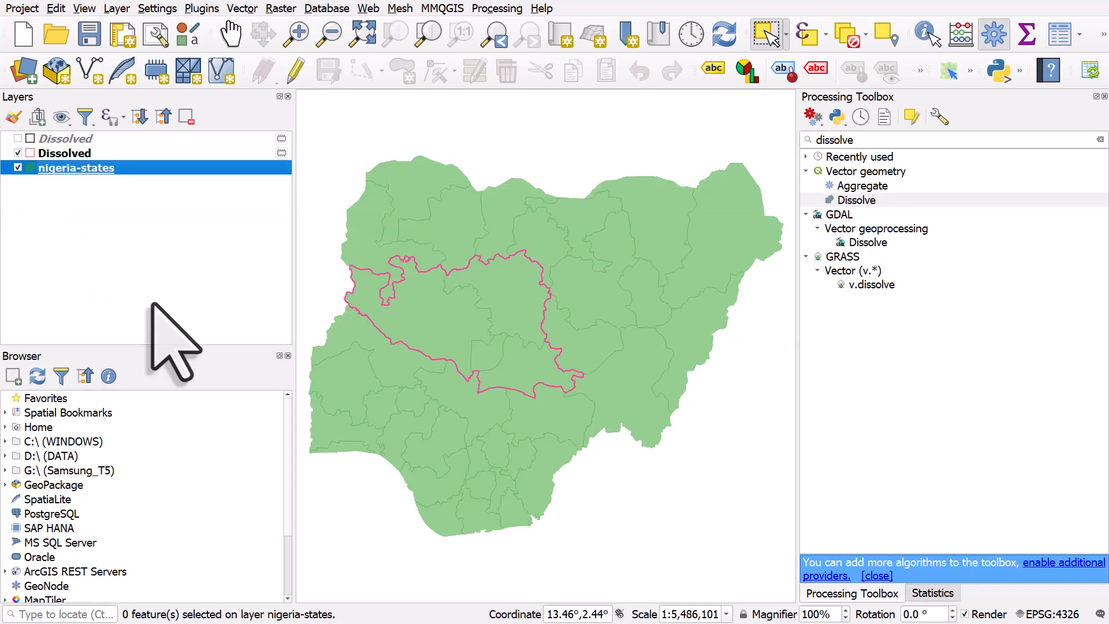
Step: Select the top Dissolved layer, the whole-country outline, in the Layers panel
click(64, 153)
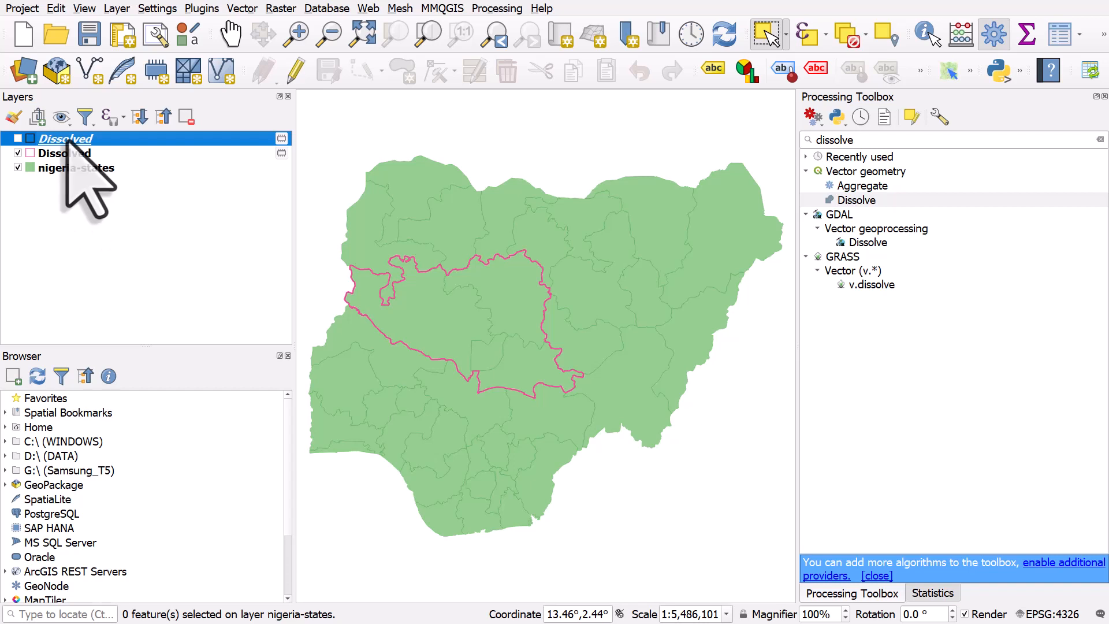
mouse_move(65, 139)
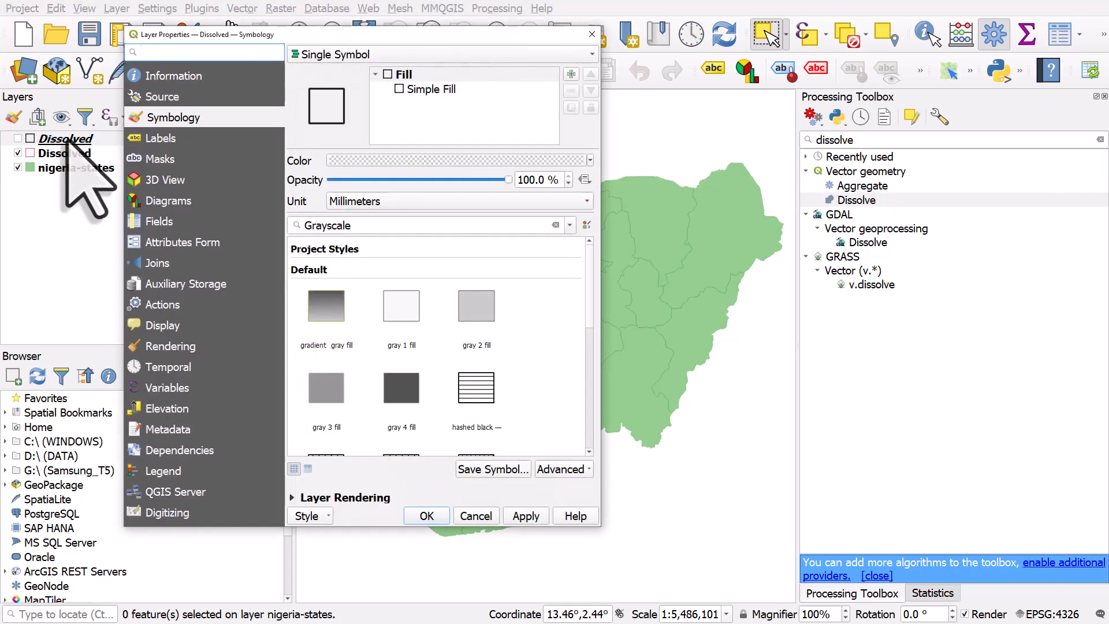
Step: On the Source page, set the layer name to 'Nigeria boundary' and apply it
click(164, 96)
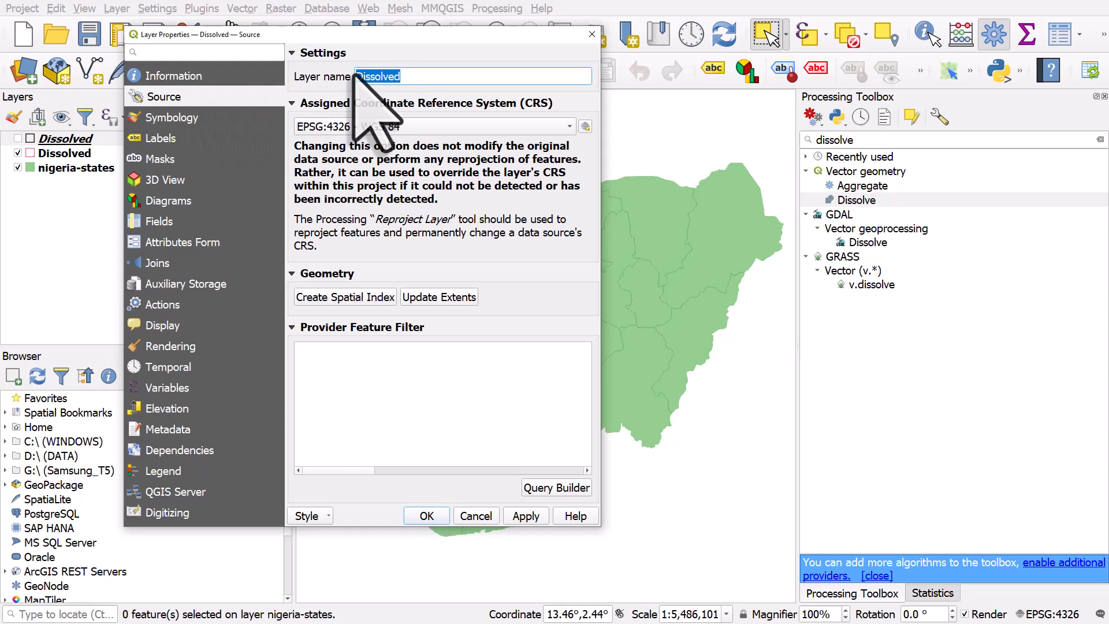
text(Nigeria)
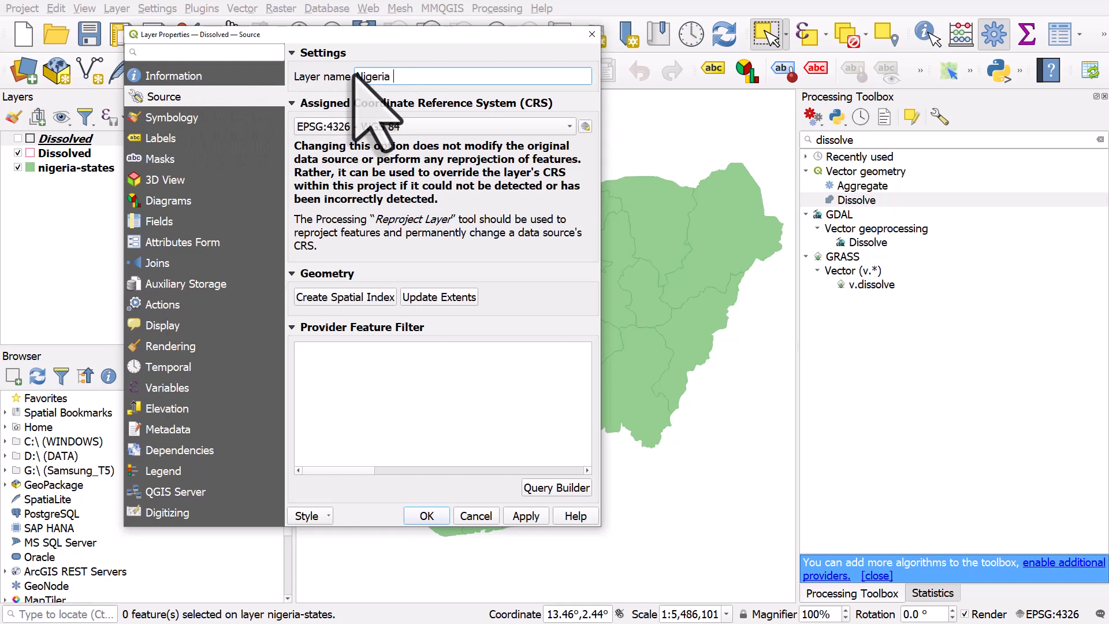
text(boundary)
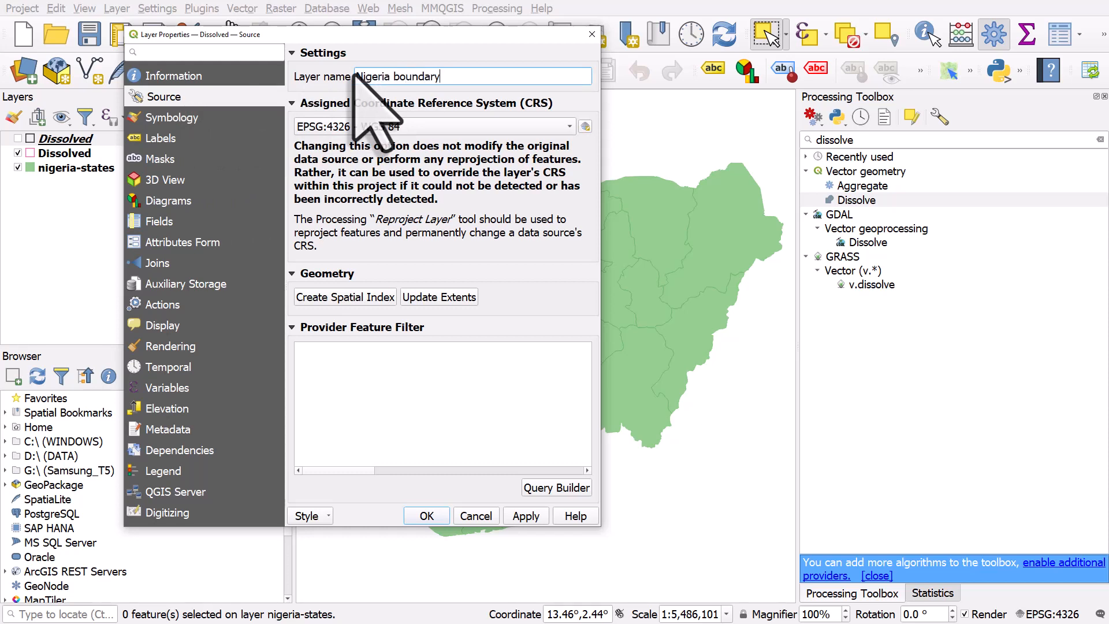
mouse_move(438, 515)
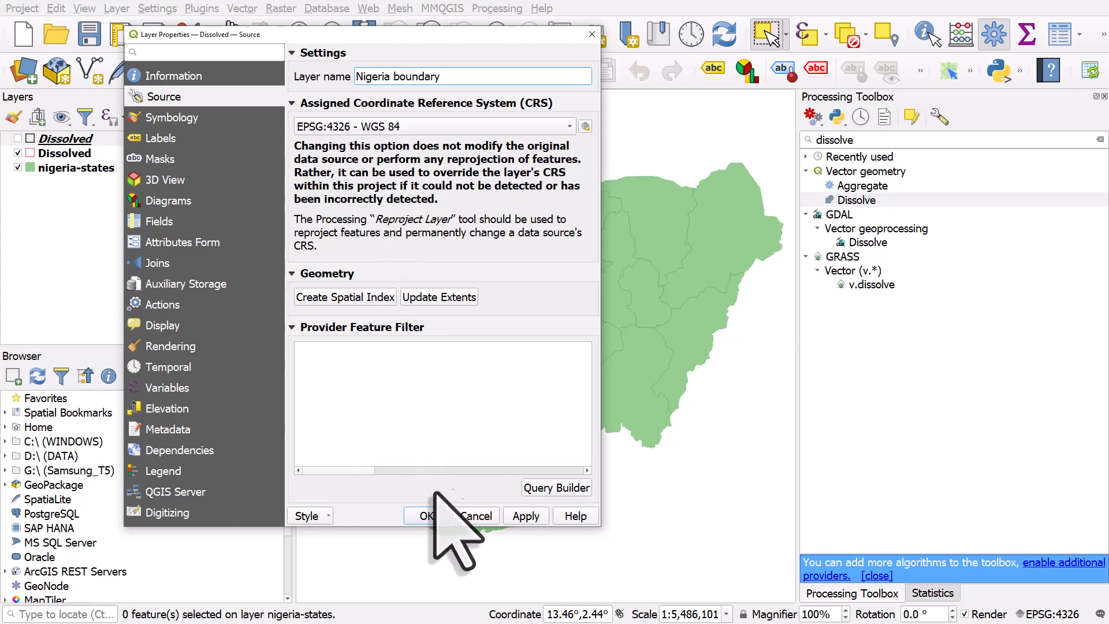
click(425, 516)
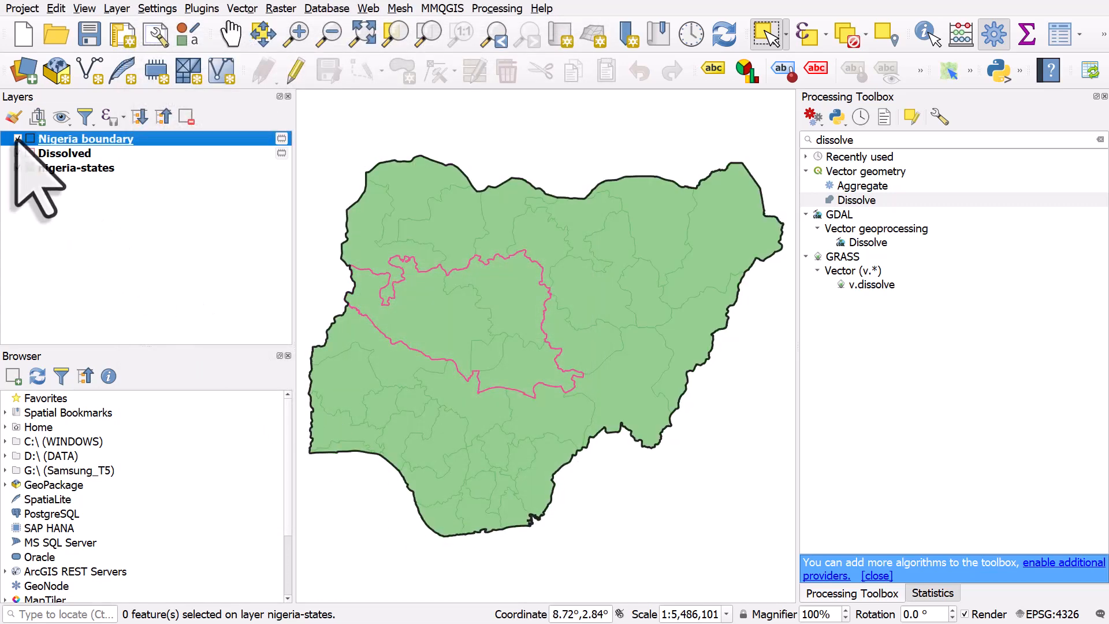
double_click(65, 153)
text(S)
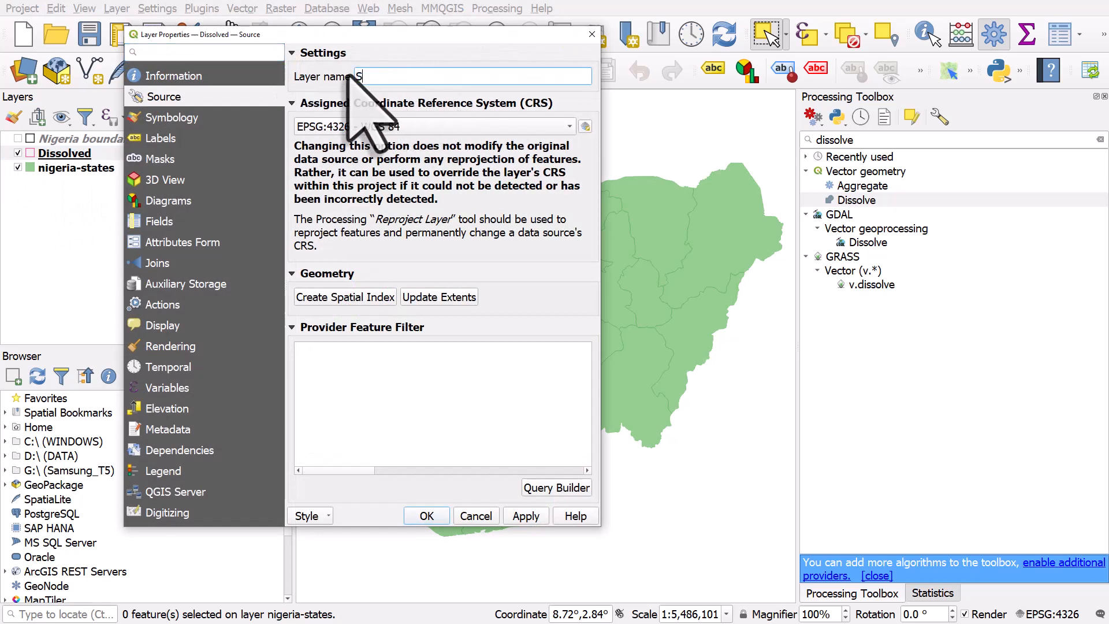
Step: Set the second Dissolved layer's name to 'States boundary - selected' and confirm with OK
text(tates boundary)
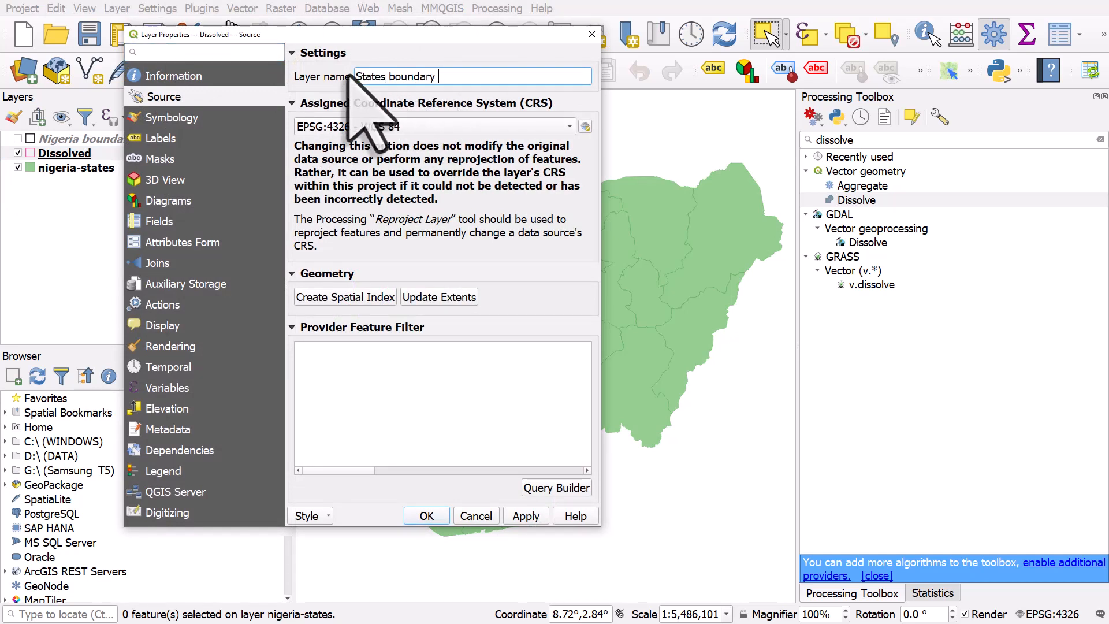
text(- selected)
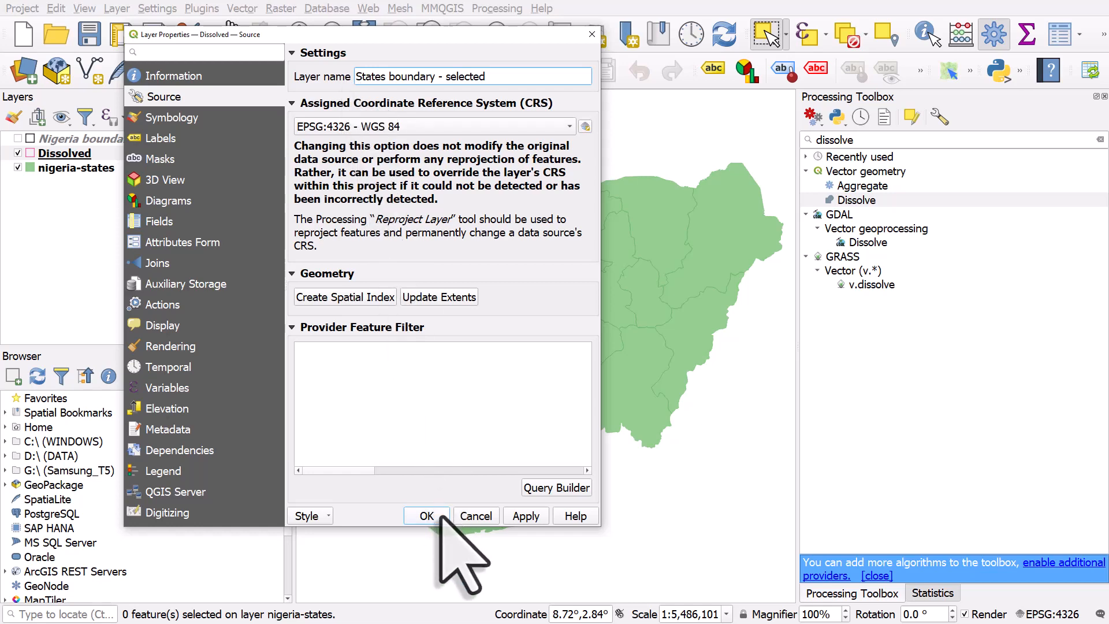
click(426, 515)
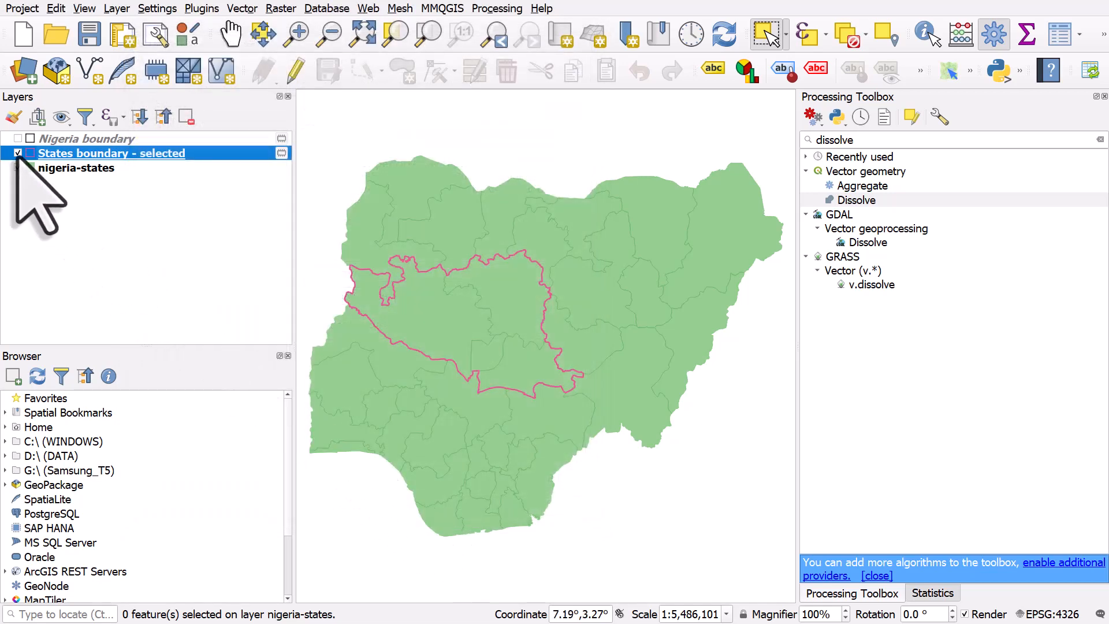
mouse_move(104, 153)
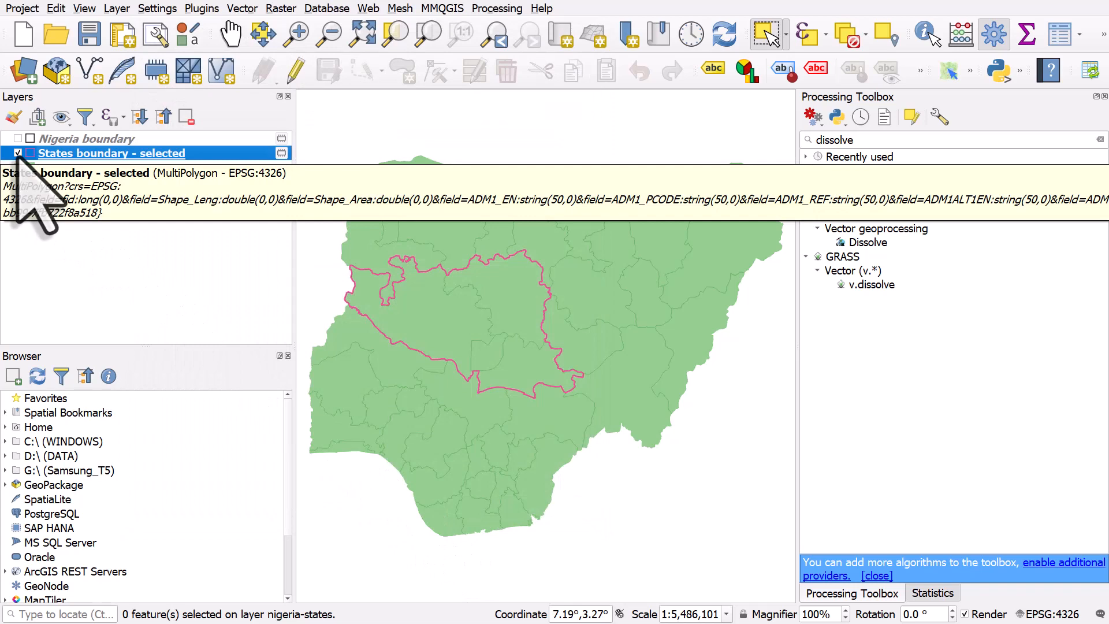